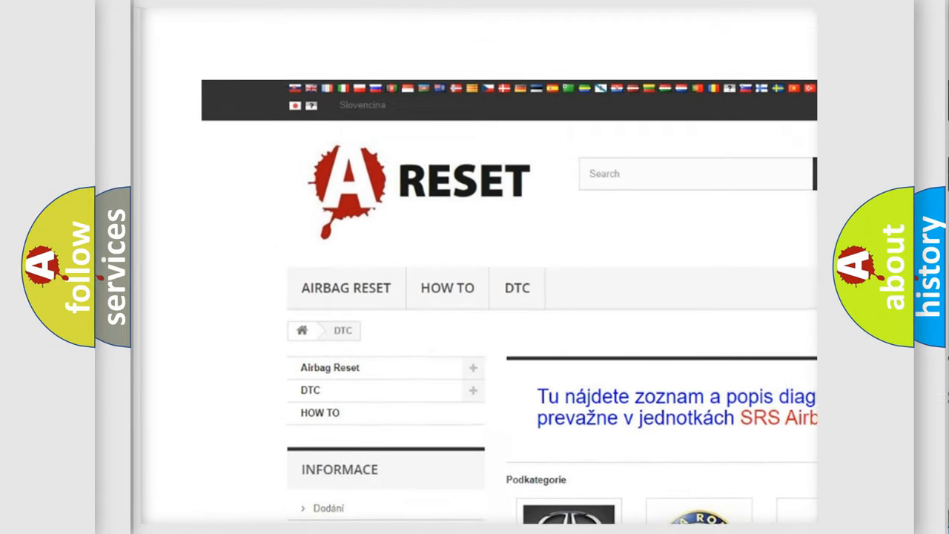
pyautogui.scroll(-3)
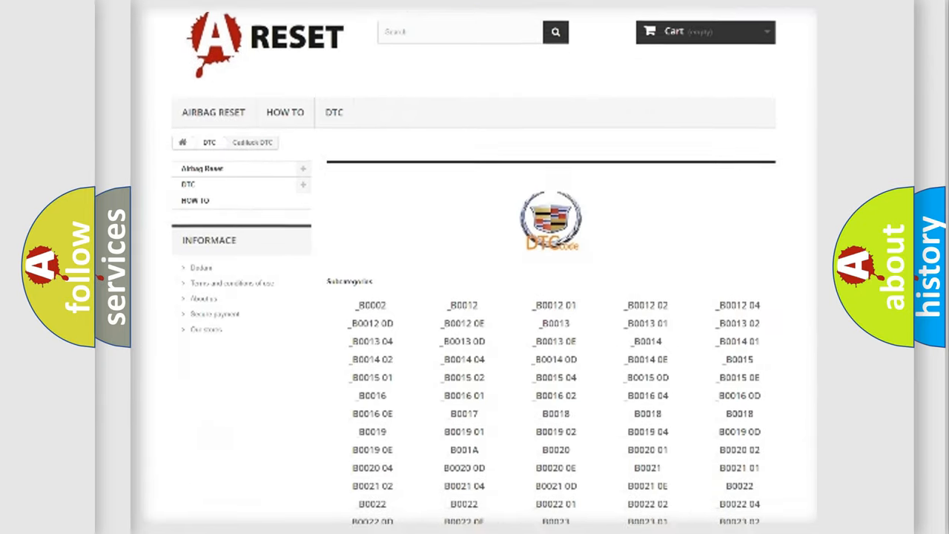
pyautogui.scroll(-3)
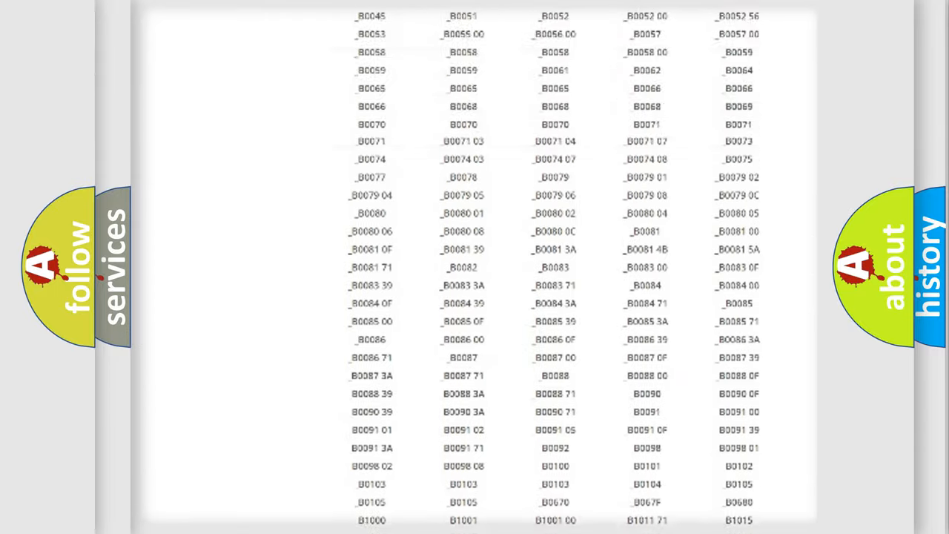